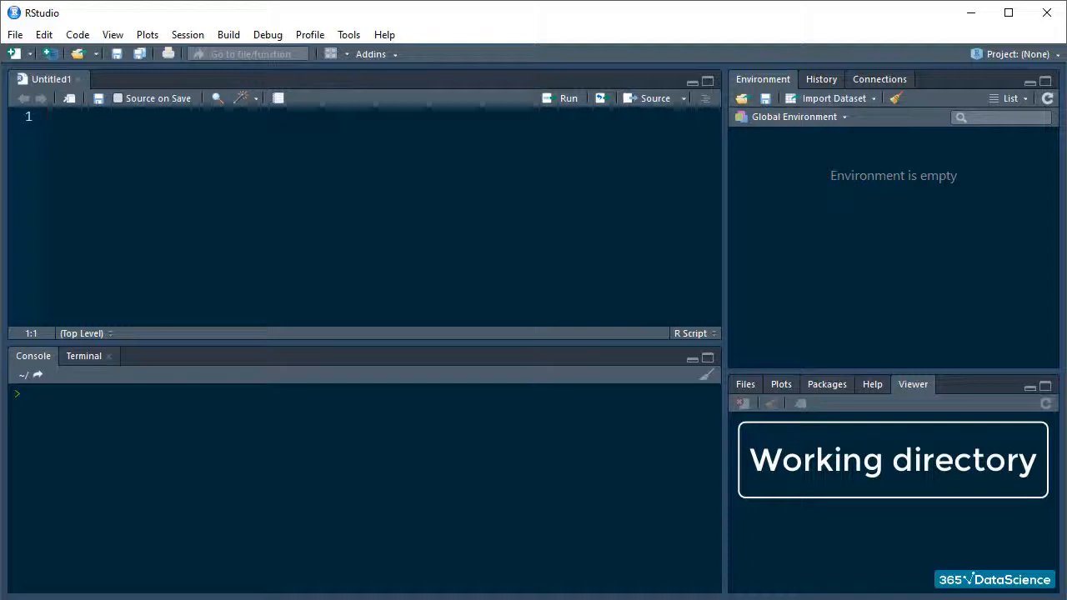
Step: Run getwd() in the console to print the working directory C:/Users/pc/Documents
{"action": "type", "text": "ge"}
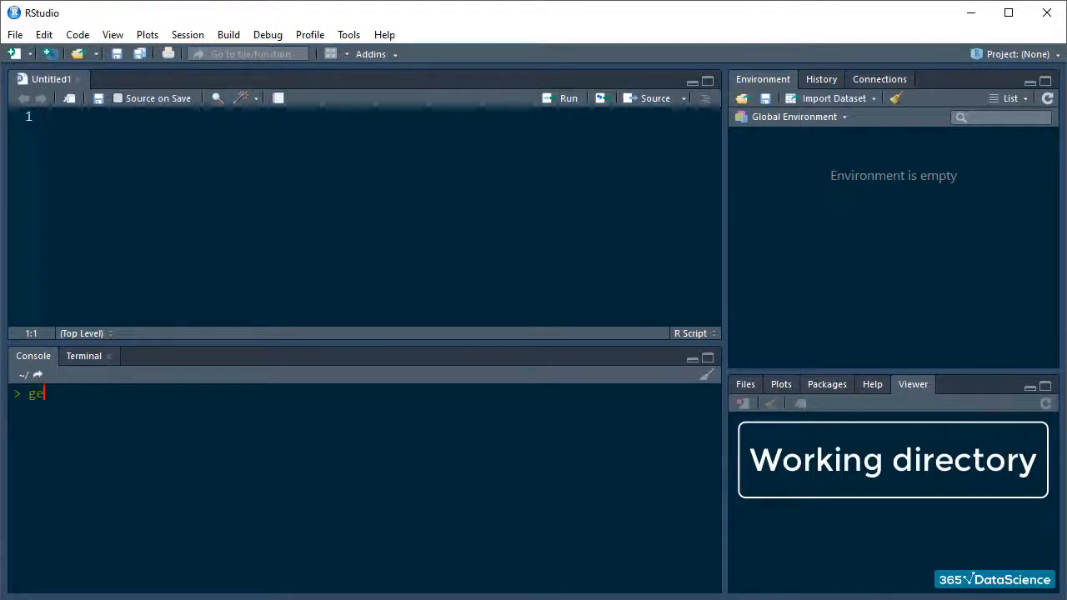
{"action": "type", "text": "twd"}
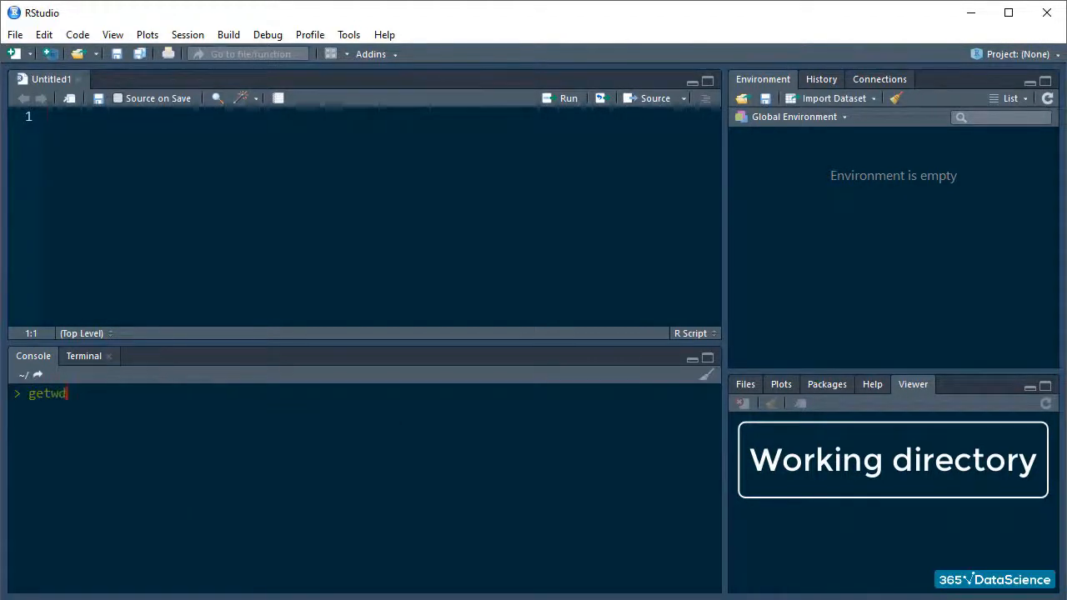
{"action": "key", "text": "Return"}
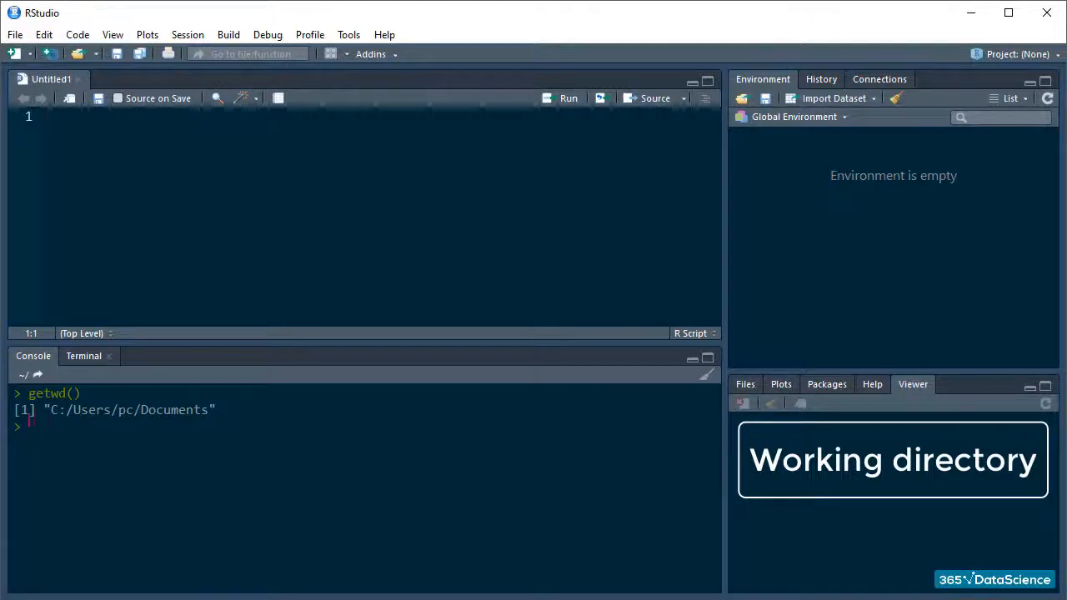
Step: Run setwd("C:/Users/pc/...") in the console to change the working directory
{"action": "type", "text": "setwd"}
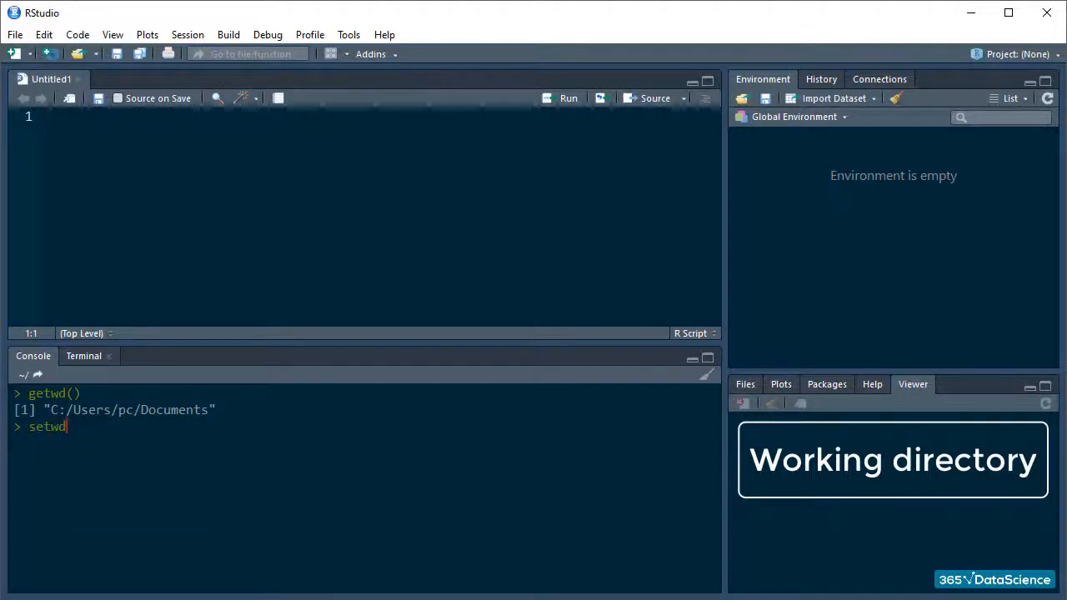
{"action": "type", "text": "()"}
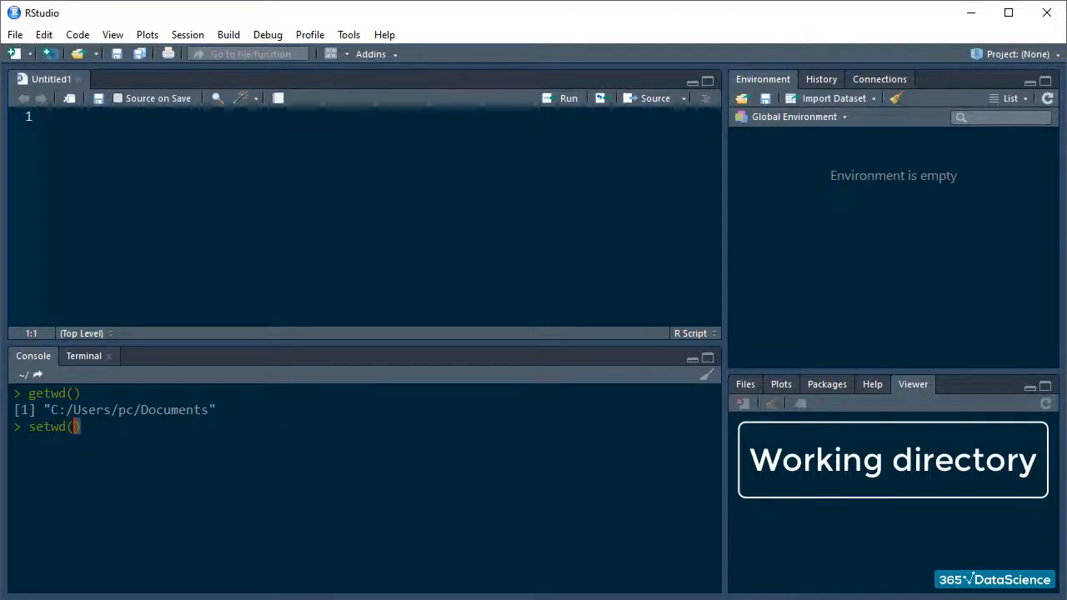
{"action": "type", "text": "\"C:/Users/p\""}
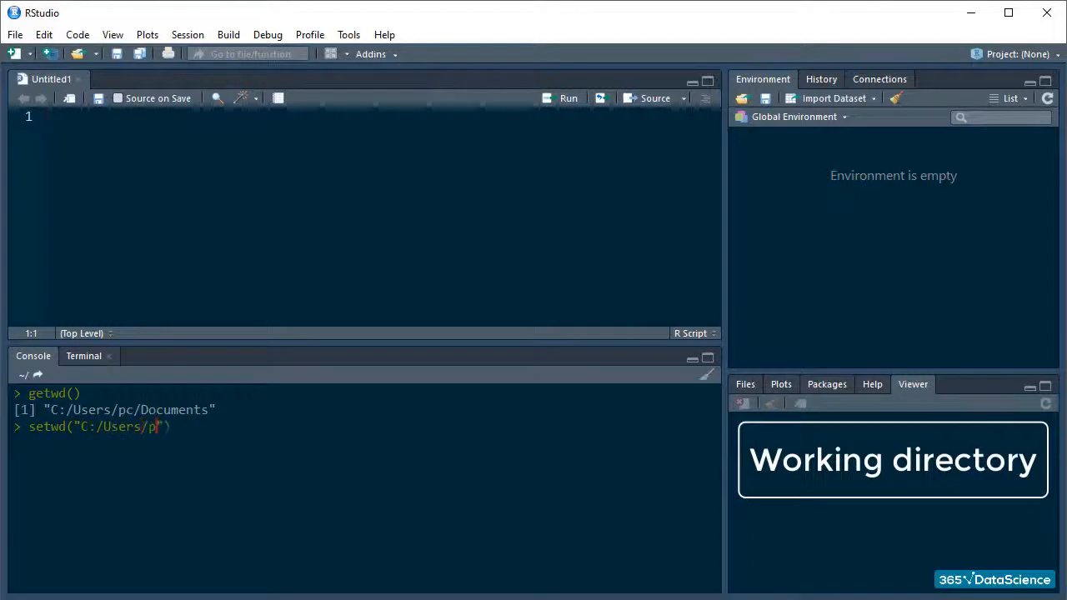
{"action": "type", "text": "c/"}
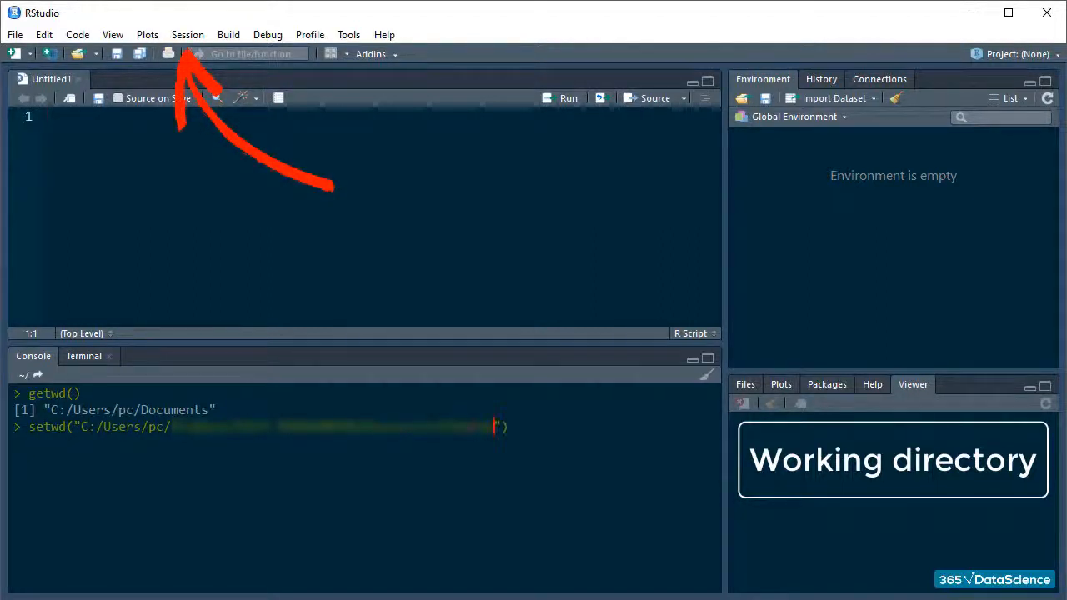
{"action": "key", "text": "Return"}
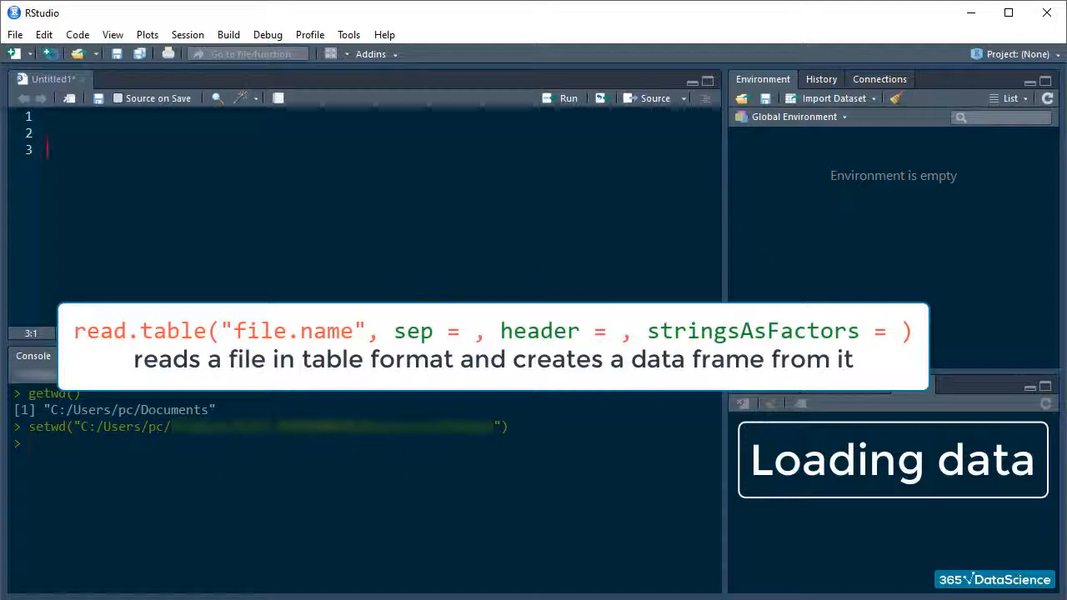
Step: Start my.pok <- read.table("pokRdex_comma.csv", sep = ',', header ...) on script line 3
{"action": "type", "text": "my.pok <- read.table(\"pokRdex_comma.csv\","}
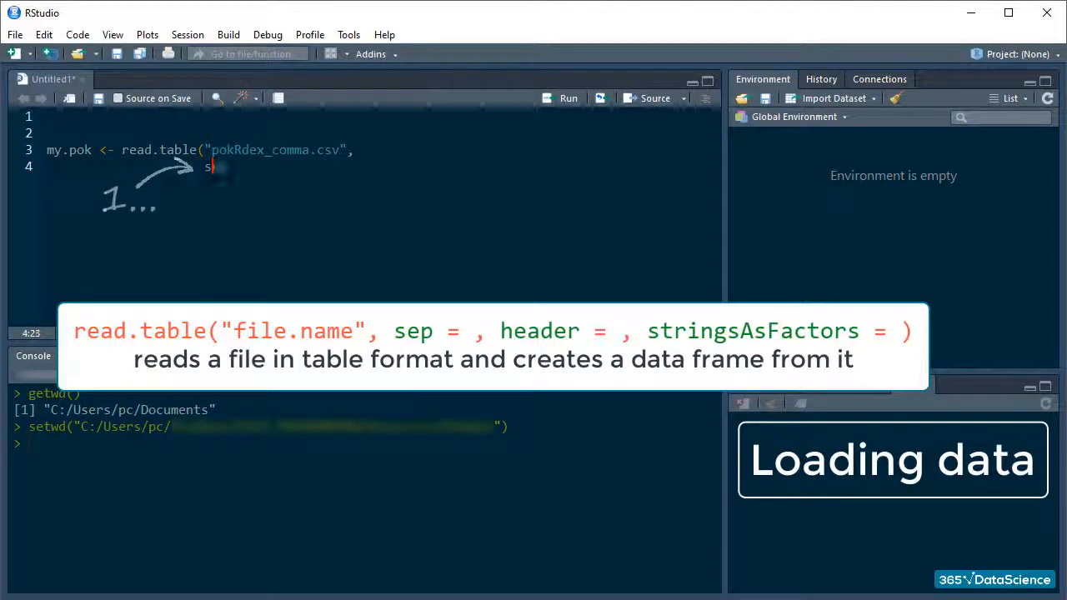
{"action": "type", "text": "sep = ',',"}
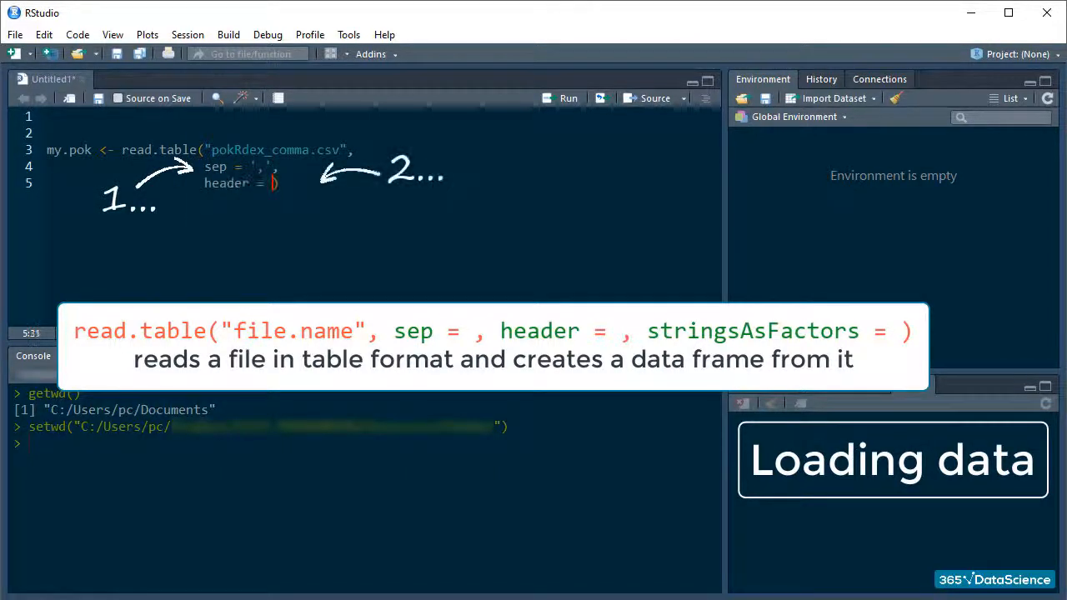